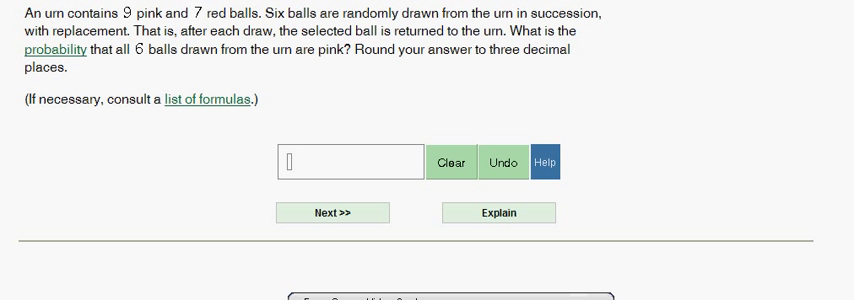
pyautogui.moveTo(144, 54)
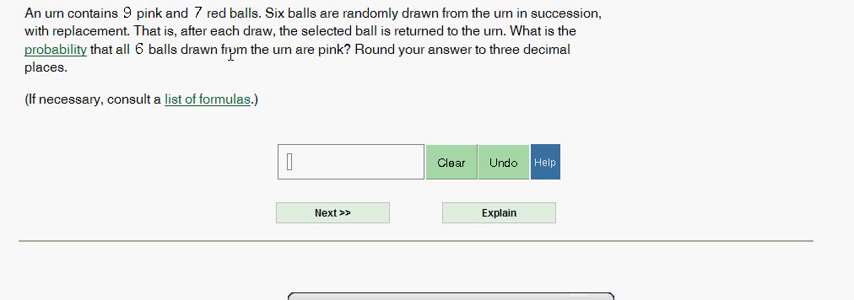
pyautogui.moveTo(288, 48)
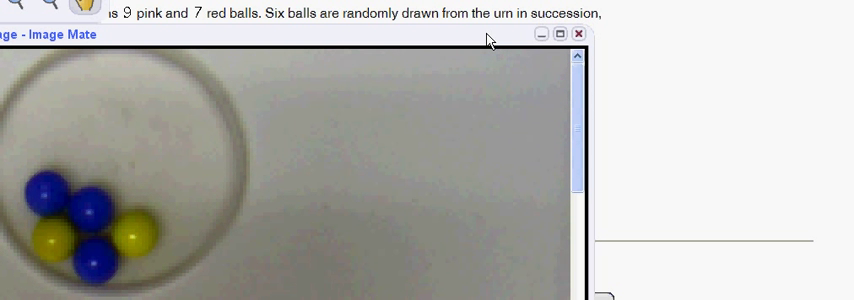
# Bring the ALEKS urn probability problem back to the front, hiding the camera window.
pyautogui.click(580, 34)
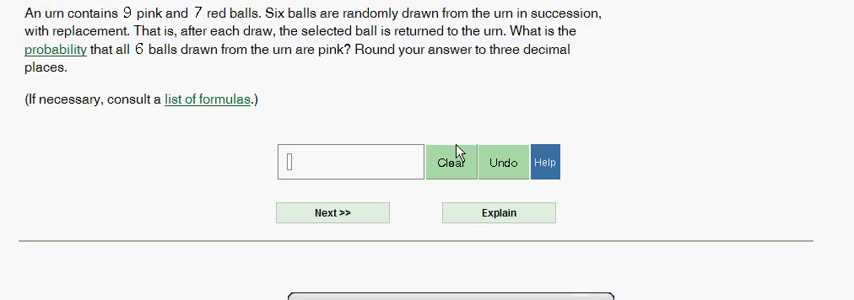
pyautogui.moveTo(454, 144)
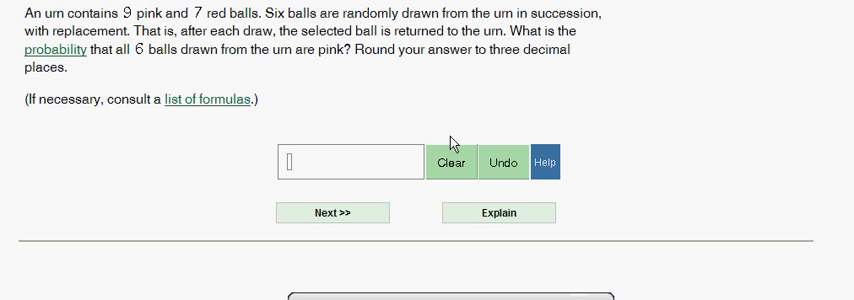
pyautogui.moveTo(128, 16)
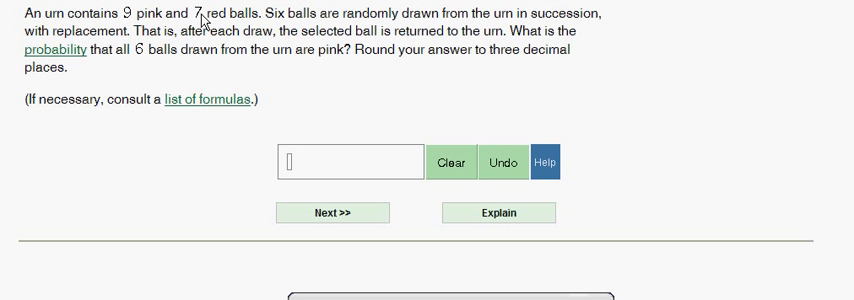
pyautogui.moveTo(200, 22)
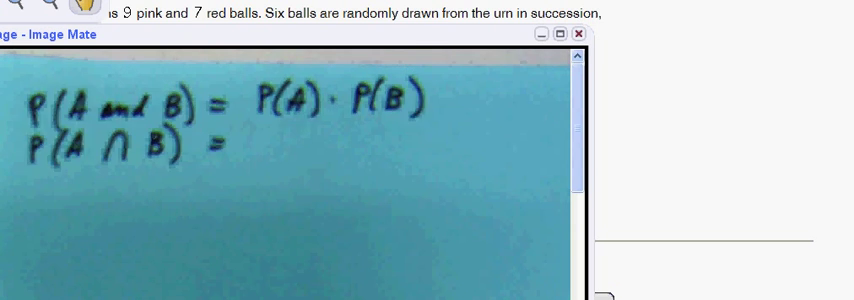
pyautogui.moveTo(262, 142)
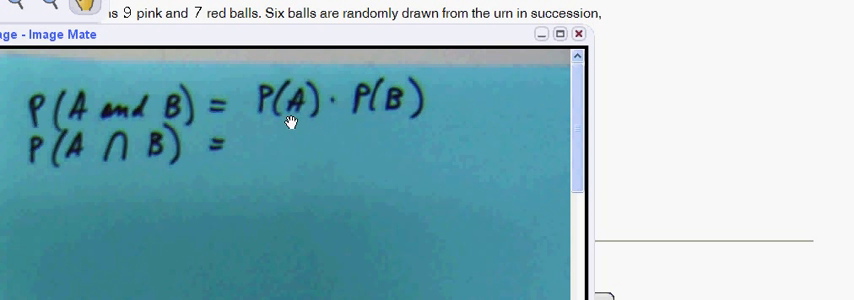
pyautogui.moveTo(380, 116)
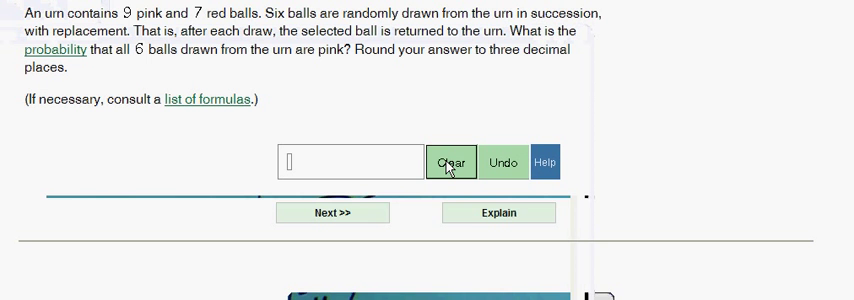
# Compute (9/16)^6 in the ALEKS calculator and enter the rounded value 0.032.
pyautogui.click(544, 164)
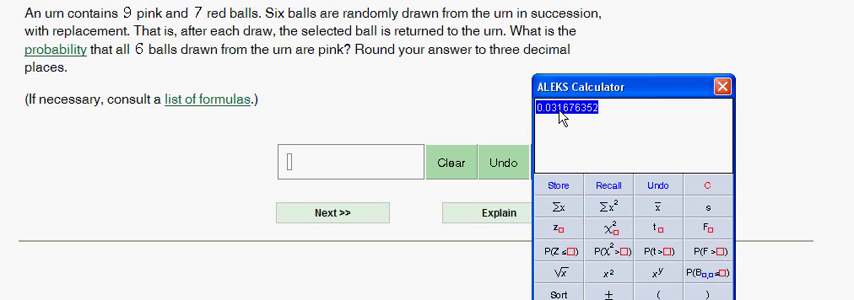
pyautogui.moveTo(562, 116)
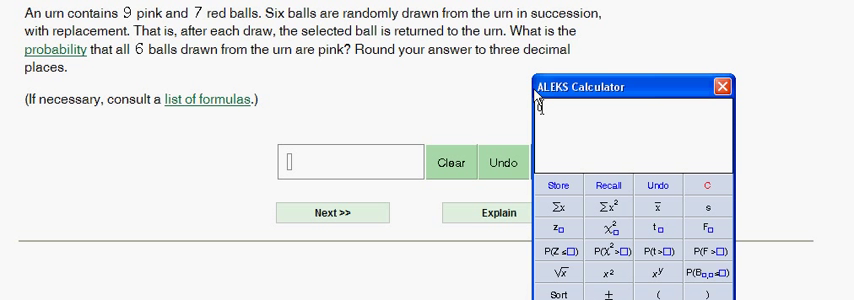
pyautogui.write('0.032')
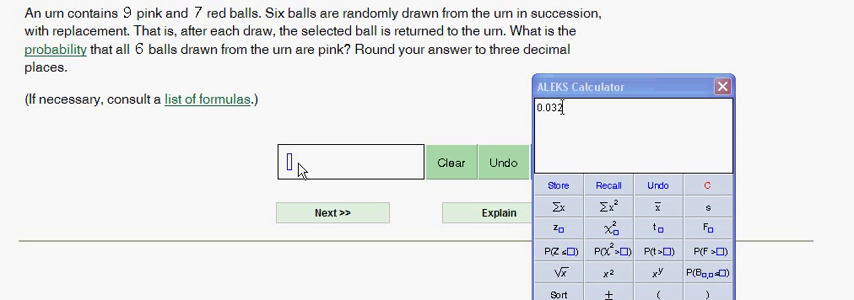
# Answer 0.032 for six pink draws with replacement and have ALEKS mark it correct.
pyautogui.write('0.032')
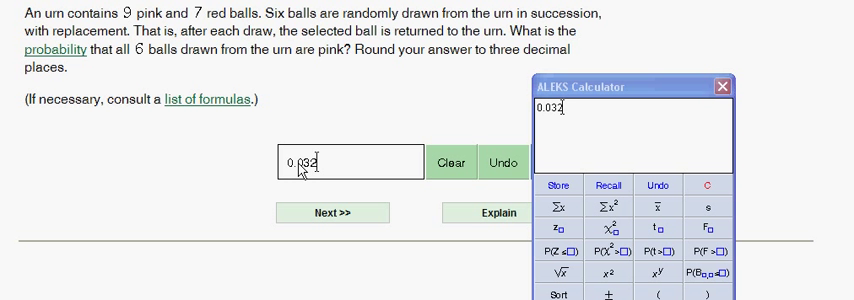
pyautogui.click(722, 86)
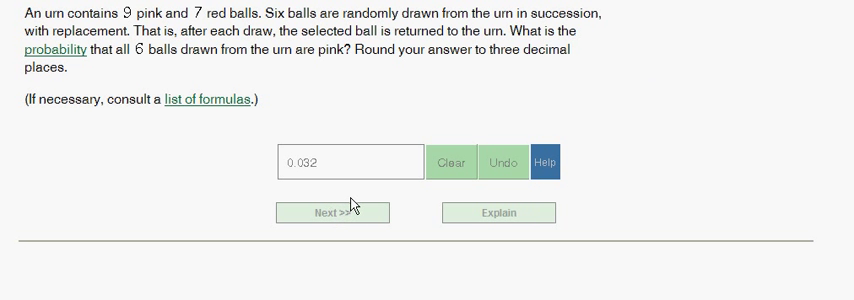
pyautogui.click(332, 212)
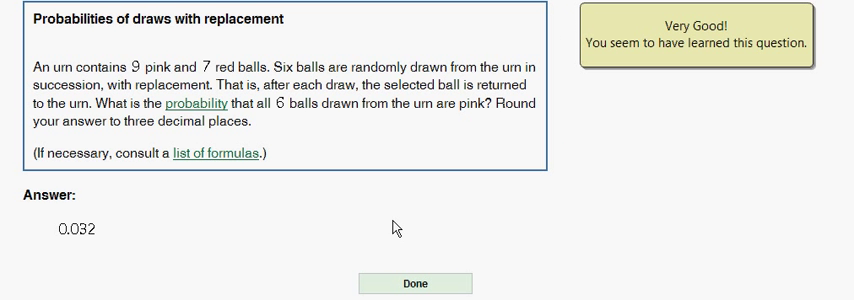